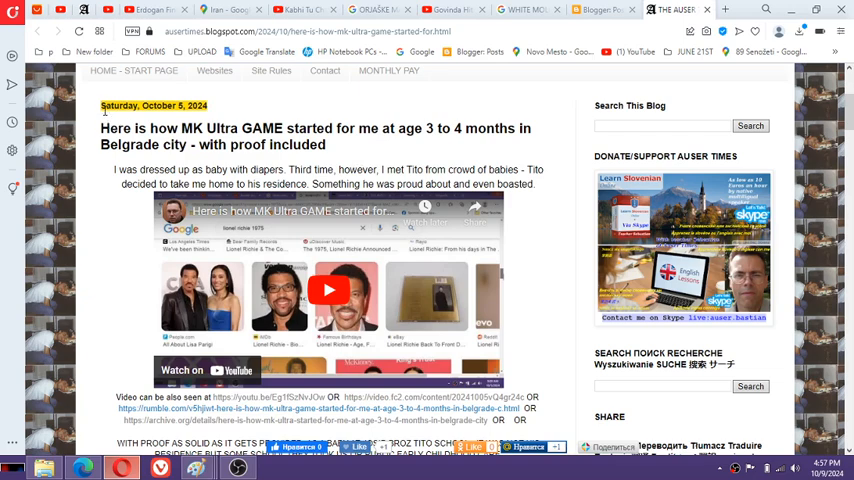
- Select the MK Ultra post from its title down through the body to the end
{"action": "left_click_drag", "start_coordinate": [102, 104], "coordinate": [536, 184]}
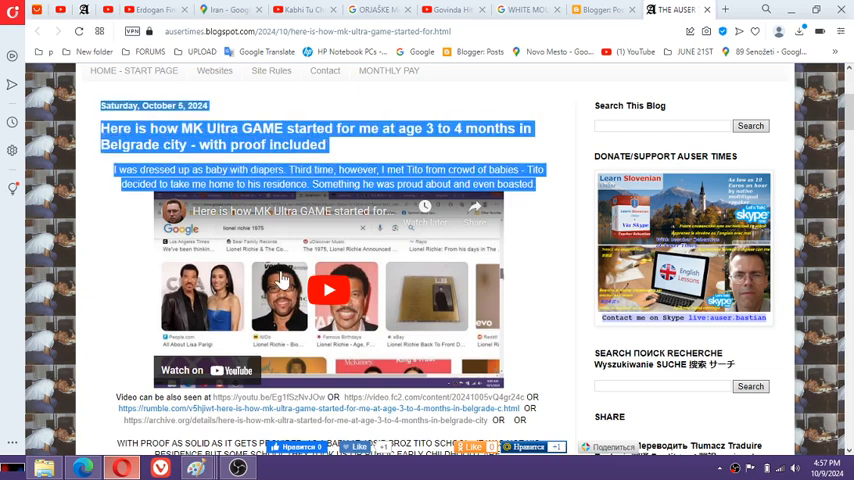
{"action": "scroll", "scroll_direction": "down", "scroll_amount": 3}
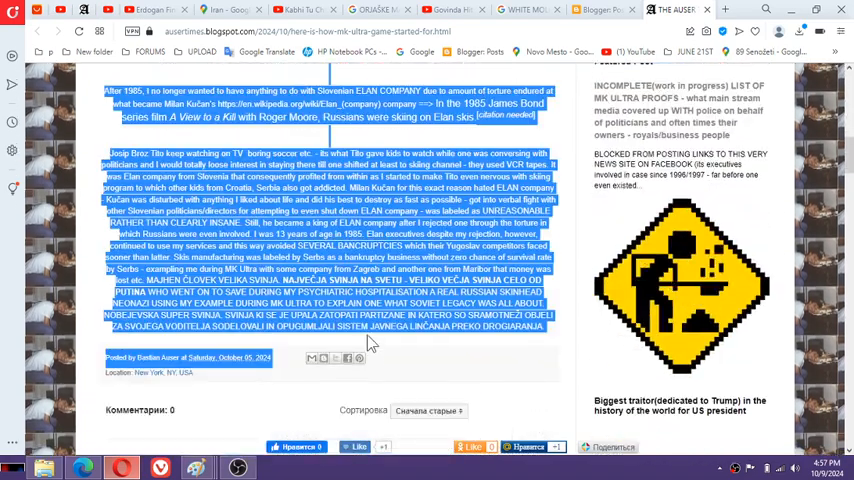
- Deselect the text, scroll back to the post title, and bring up the OBS window
{"action": "left_click", "coordinate": [370, 336]}
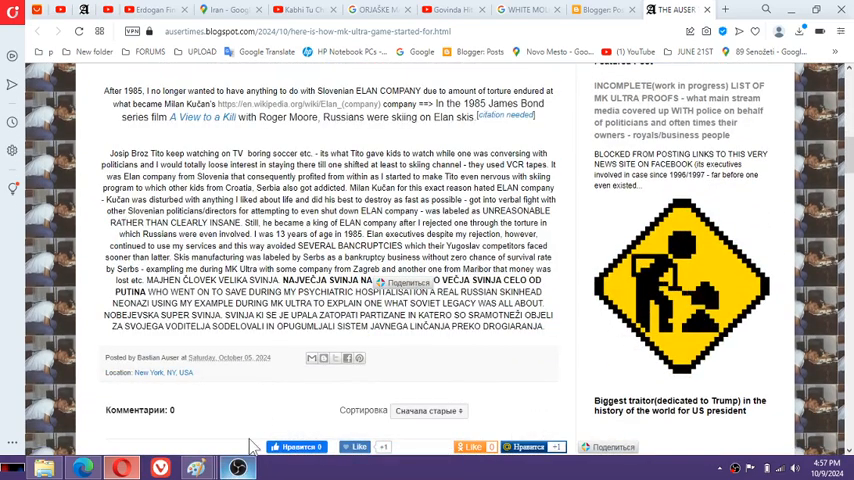
{"action": "scroll", "scroll_direction": "up", "scroll_amount": 3}
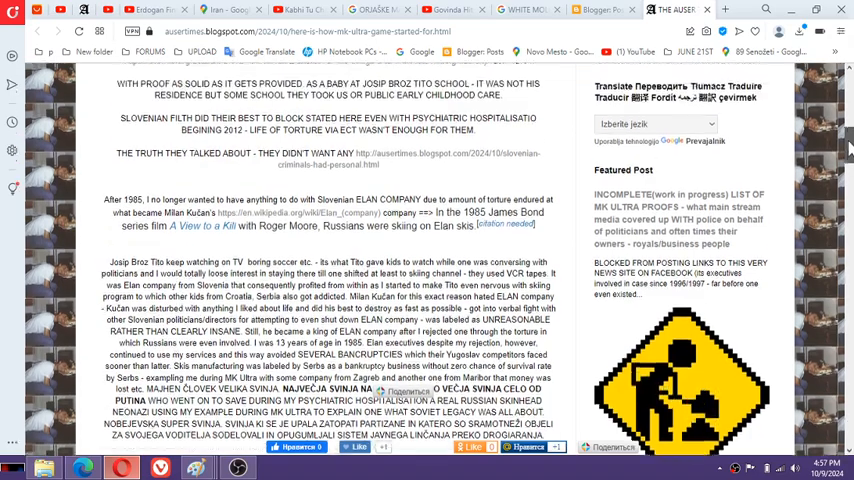
{"action": "scroll", "scroll_direction": "up", "scroll_amount": 3}
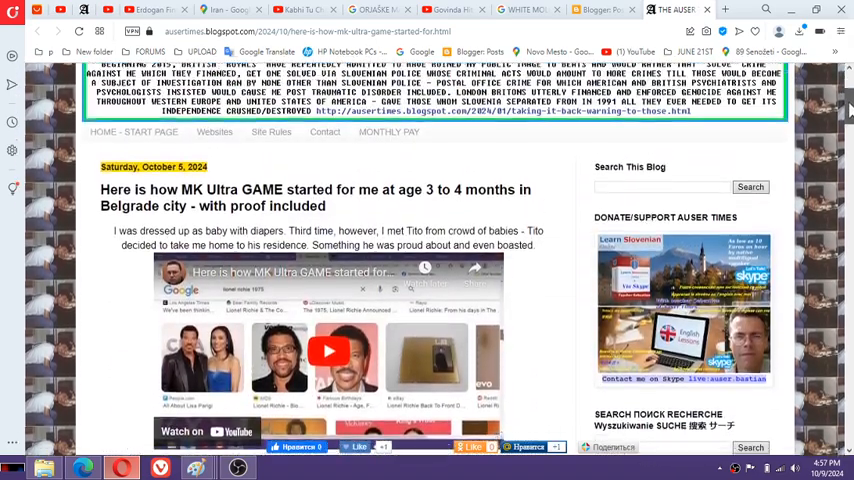
{"action": "scroll", "scroll_direction": "down", "scroll_amount": 3}
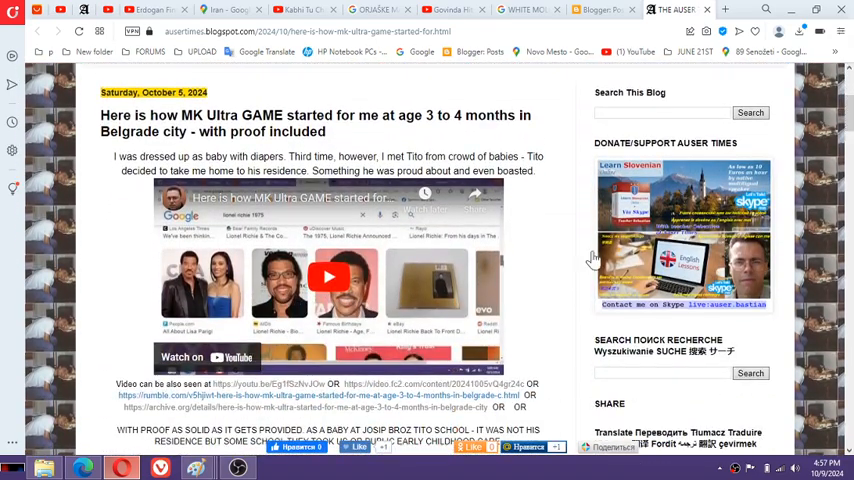
{"action": "left_click", "coordinate": [238, 468]}
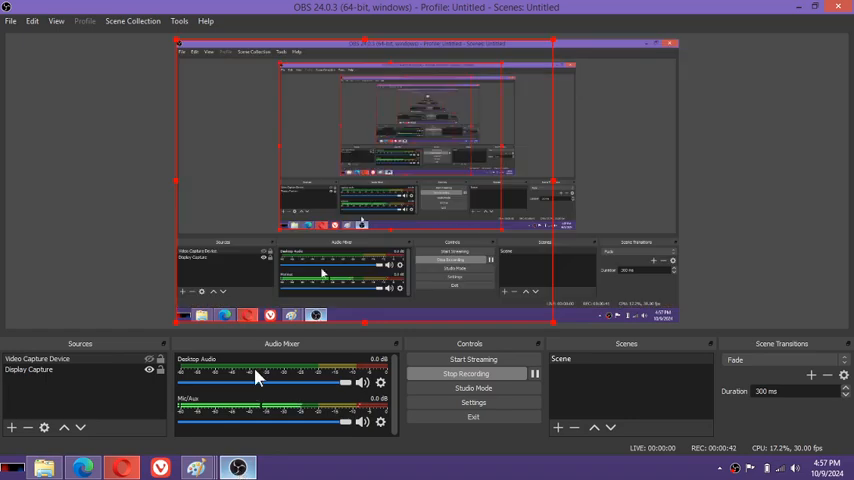